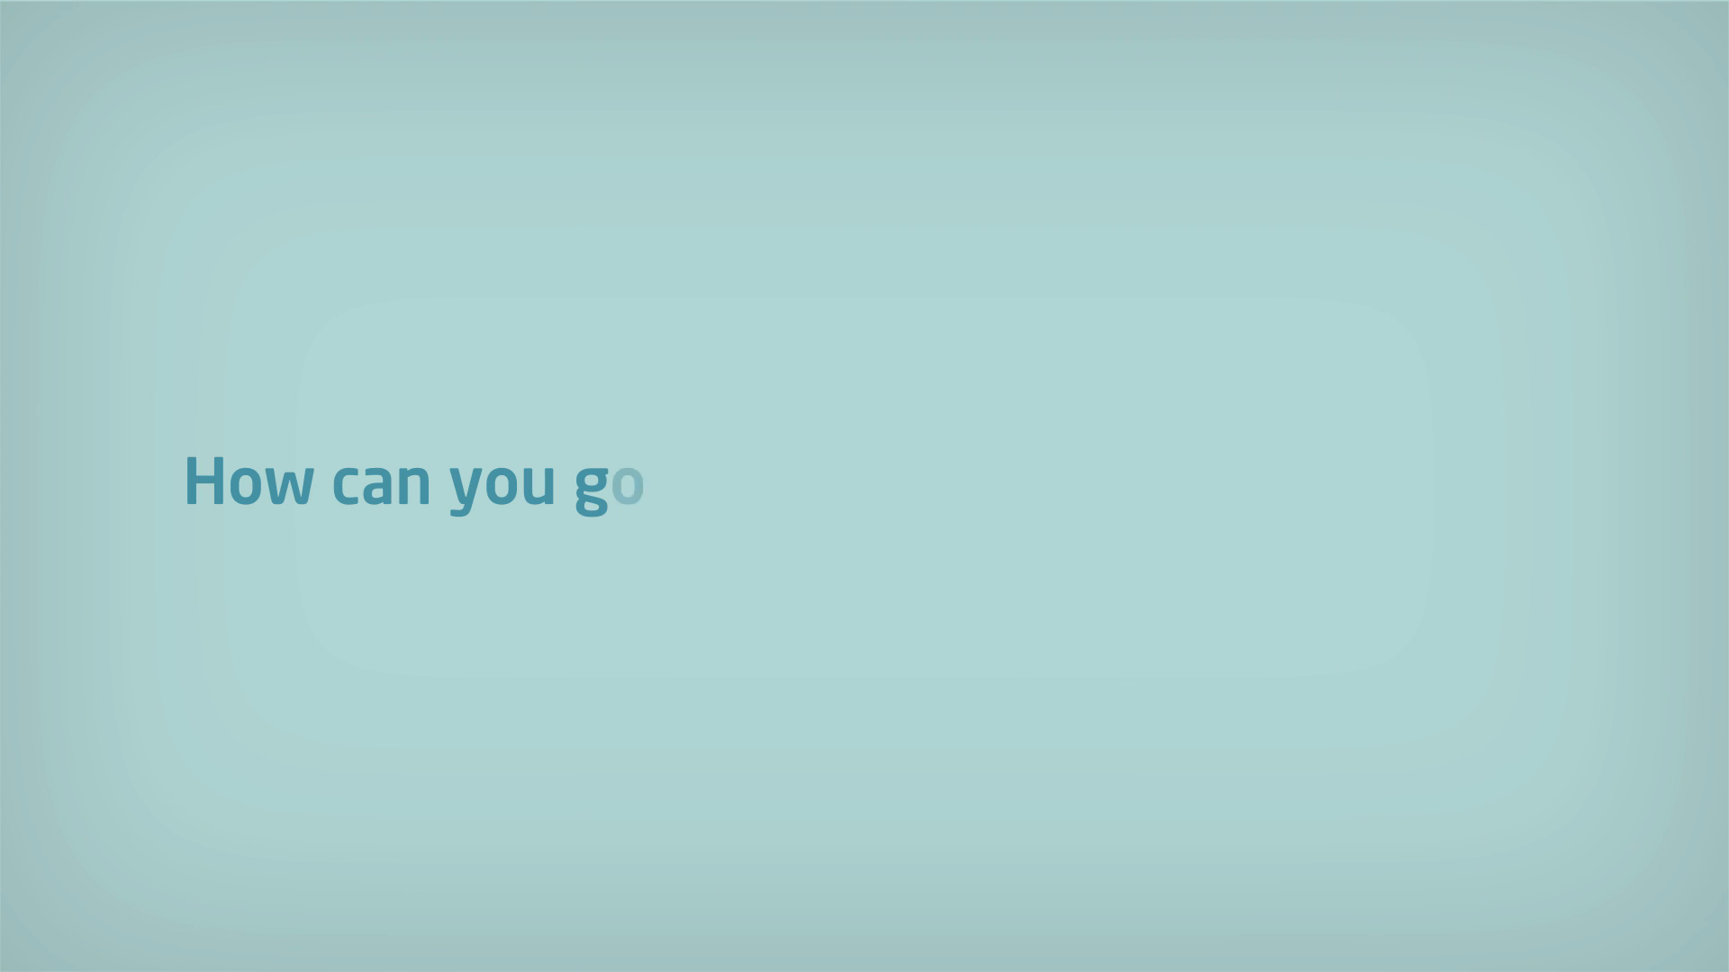
type("et ready for this radical change?")
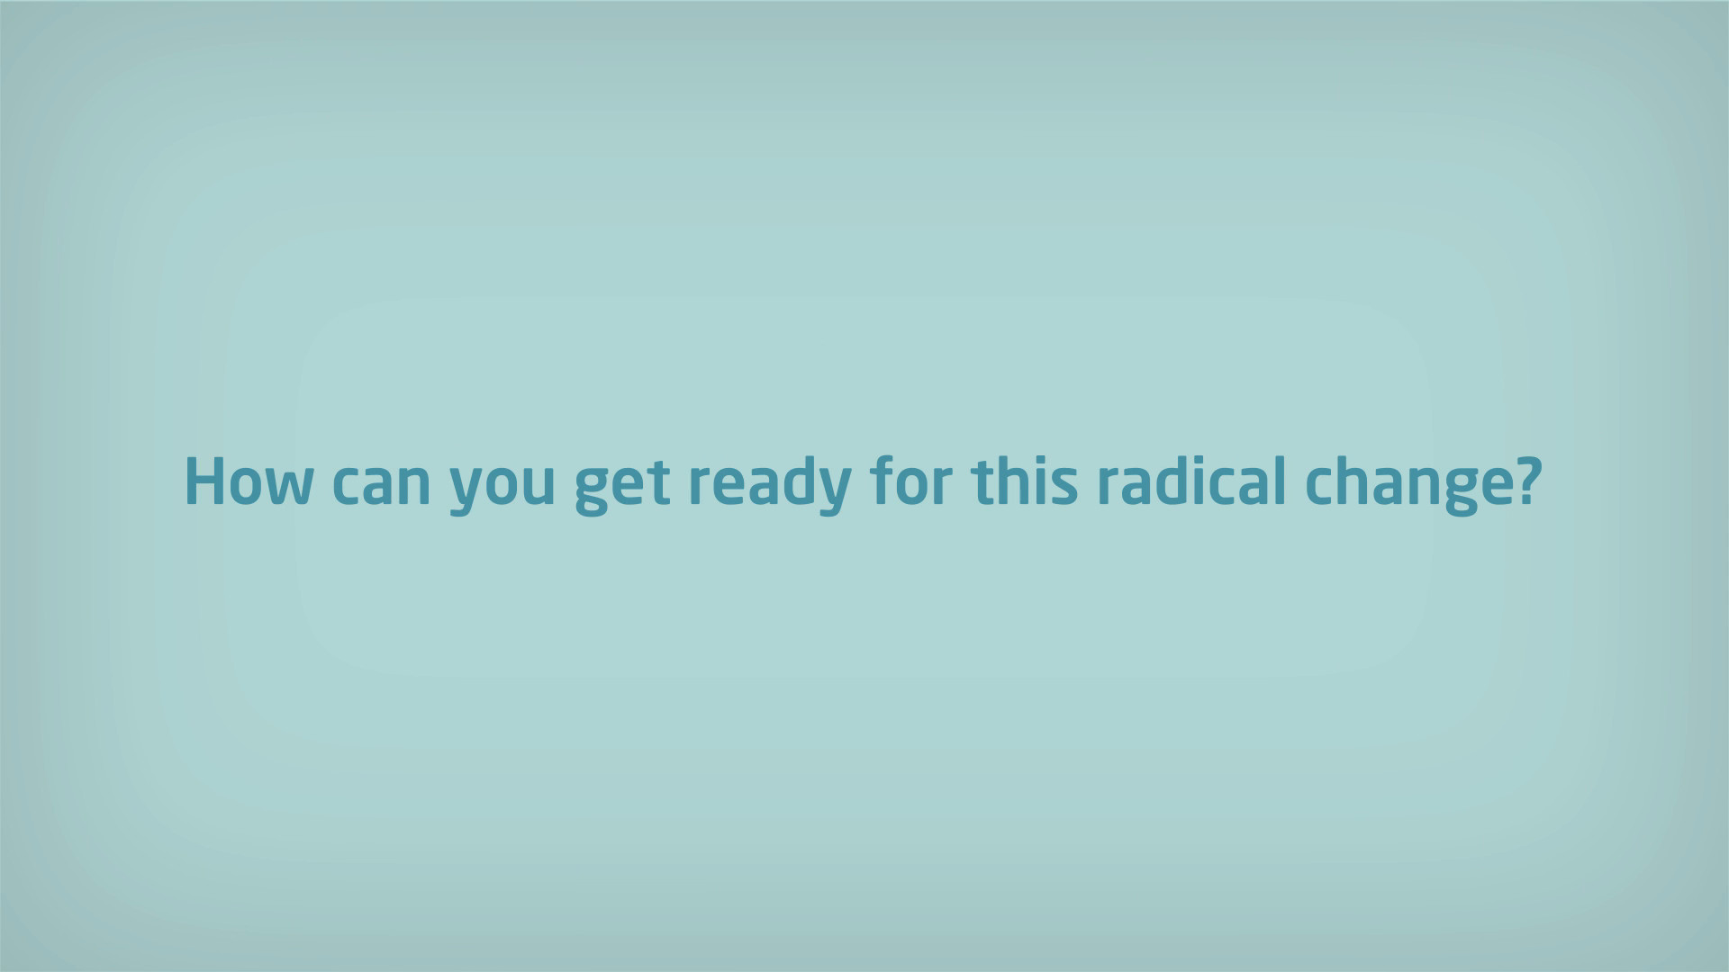